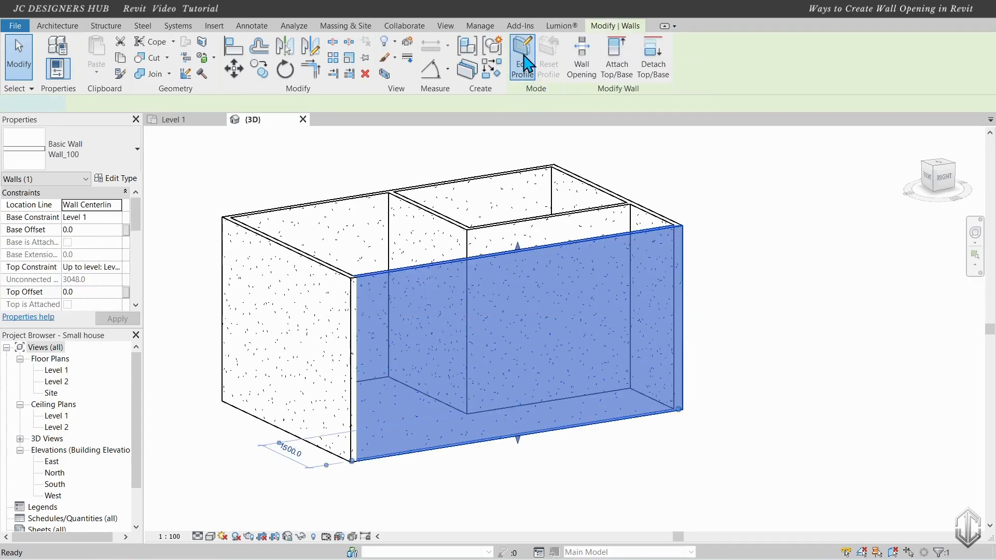
Sketch a 1600 x 900 rectangular hole in the front wall's edited profile
{"action": "left_click", "coordinate": [522, 56]}
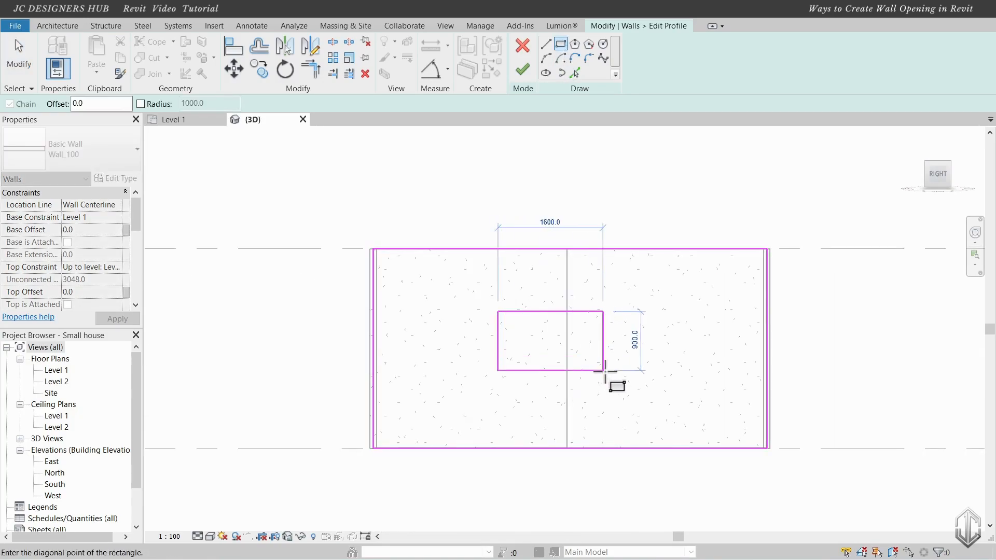
{"action": "left_click", "coordinate": [523, 68]}
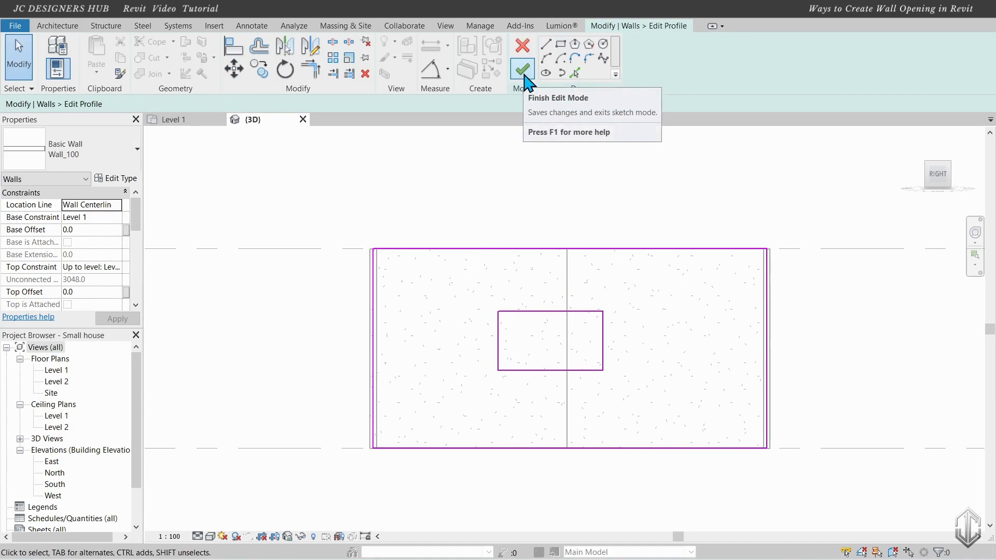
{"action": "left_click", "coordinate": [522, 68]}
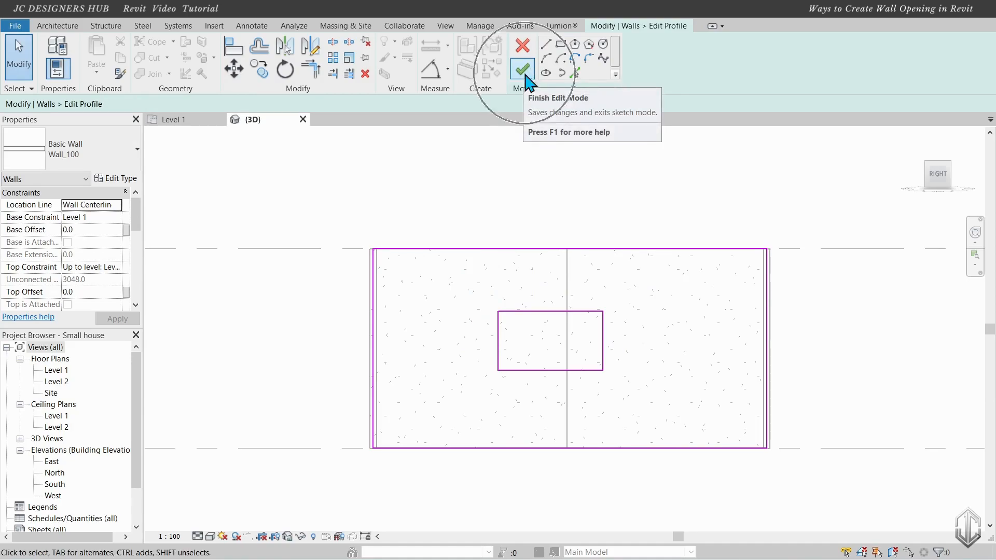
Apply the profile edit, inspect the hole, then reset the front wall's profile
{"action": "left_click", "coordinate": [521, 68]}
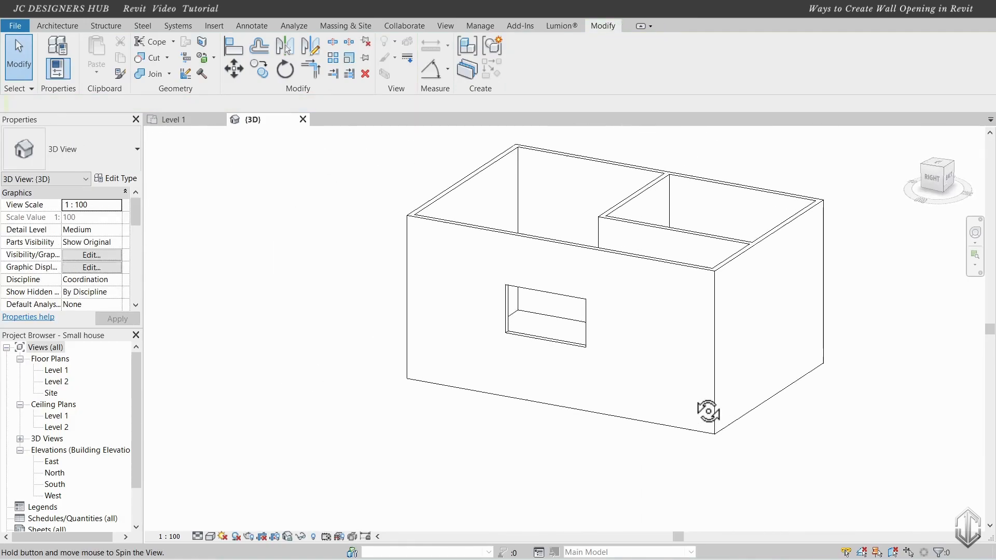
{"action": "left_click_drag", "start_coordinate": [708, 410], "coordinate": [845, 395]}
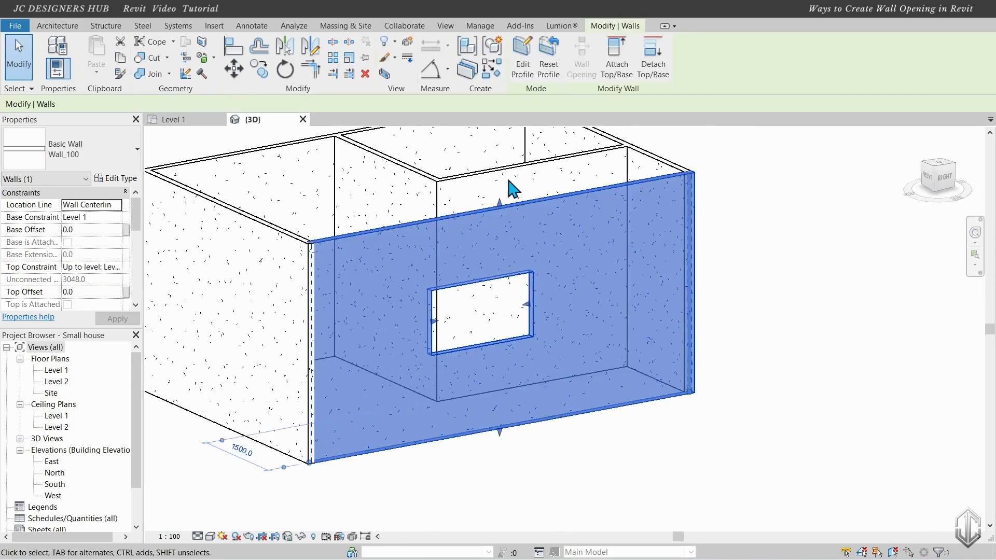
{"action": "mouse_move", "coordinate": [549, 51]}
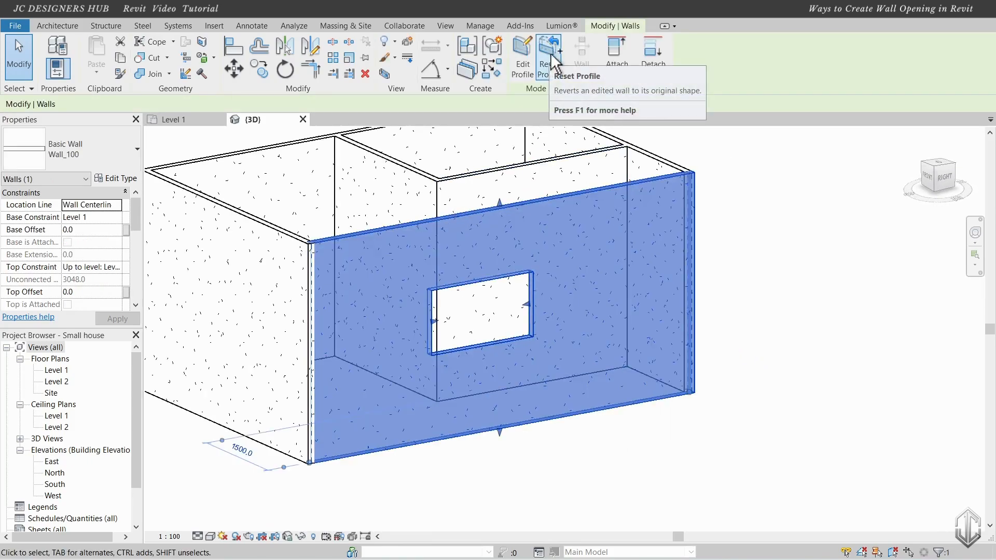
{"action": "left_click", "coordinate": [548, 56]}
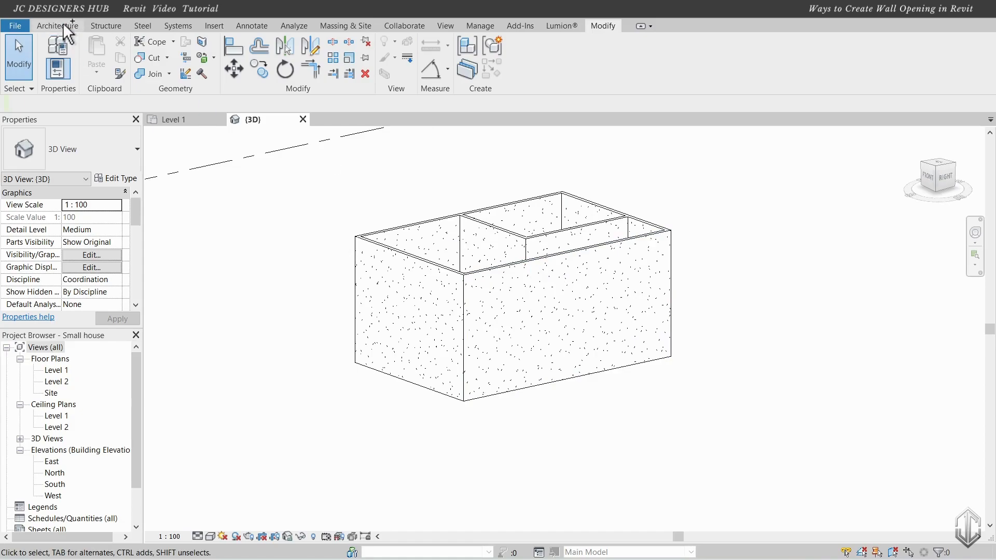
Cut a rectangular Wall Opening in the front wall, then drag it narrower
{"action": "left_click", "coordinate": [57, 25]}
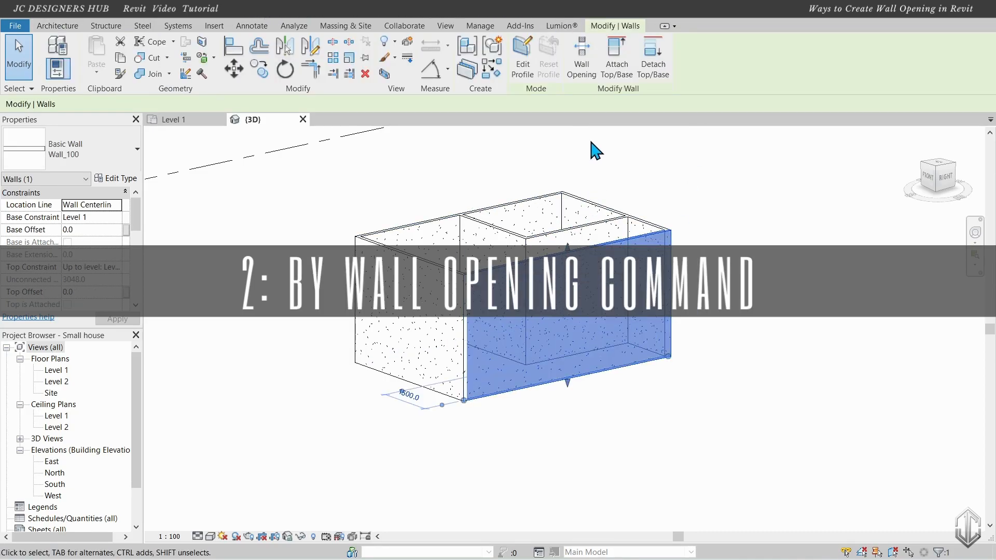
{"action": "mouse_move", "coordinate": [580, 51]}
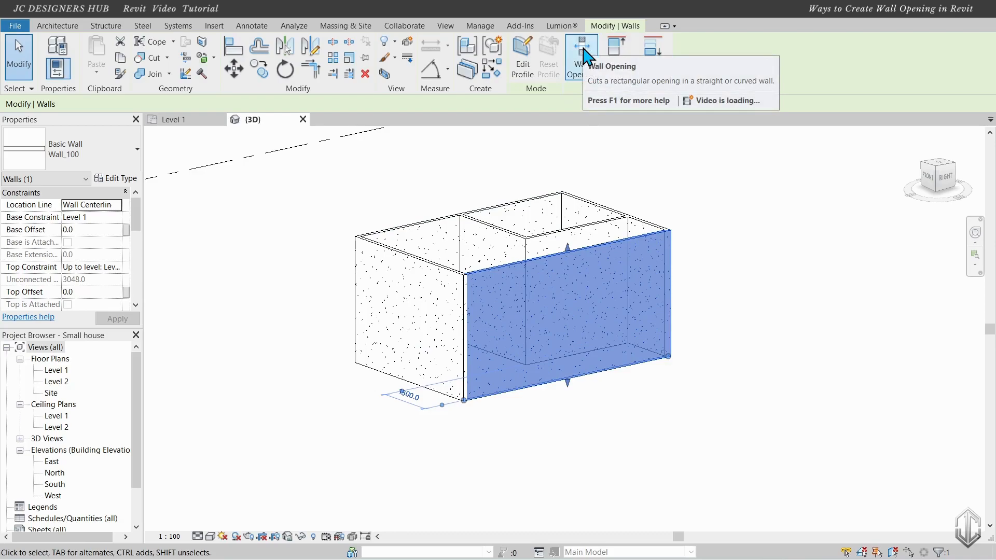
{"action": "left_click", "coordinate": [581, 56]}
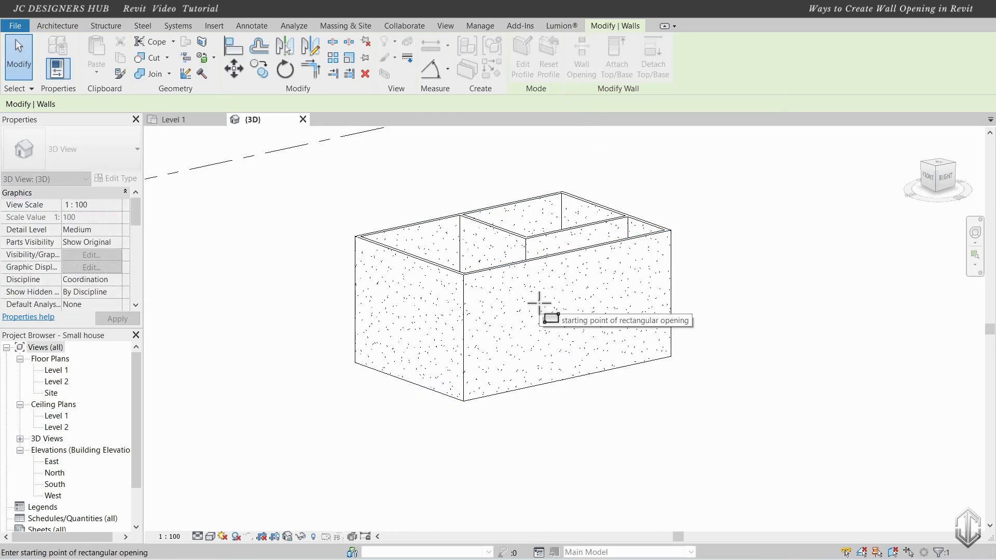
{"action": "left_click", "coordinate": [548, 301]}
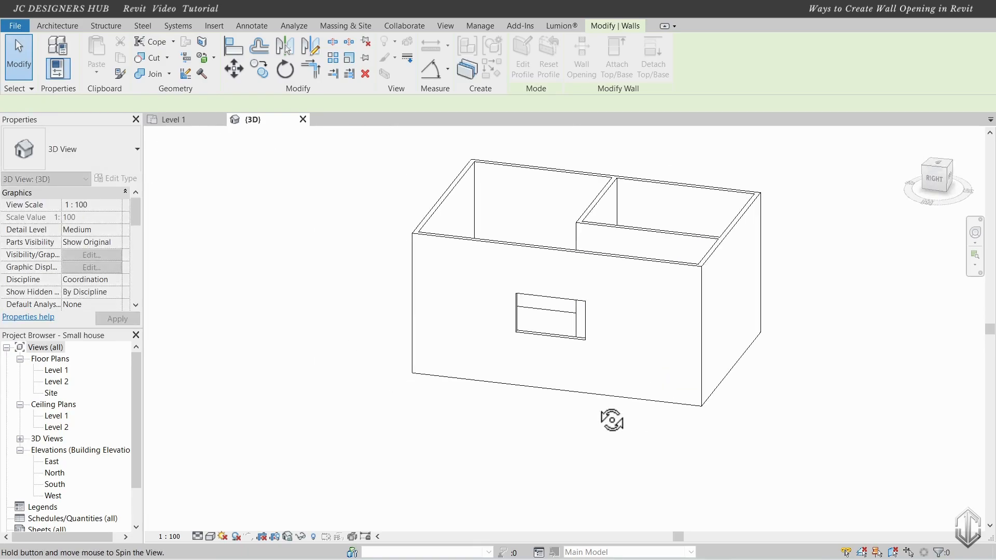
{"action": "left_click", "coordinate": [57, 26]}
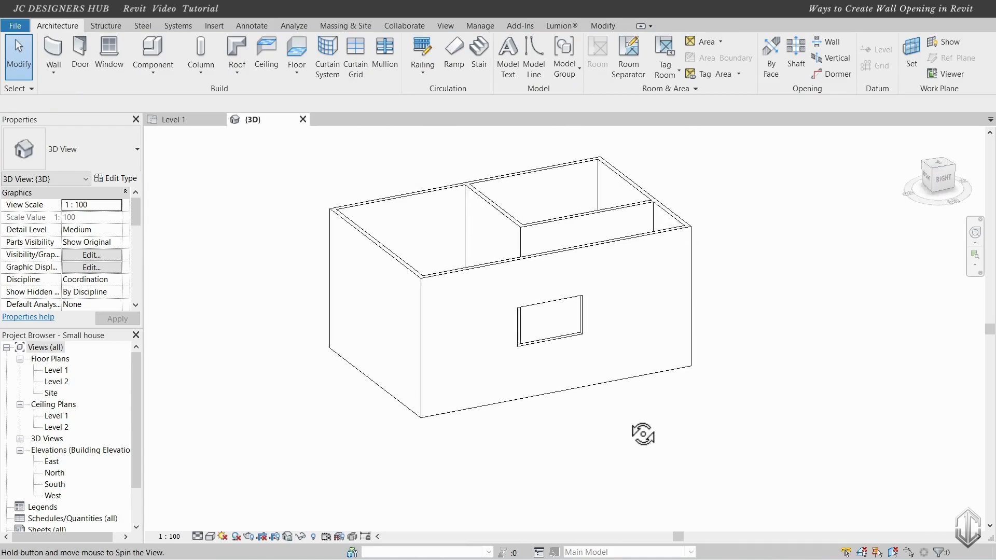
{"action": "left_click", "coordinate": [549, 320]}
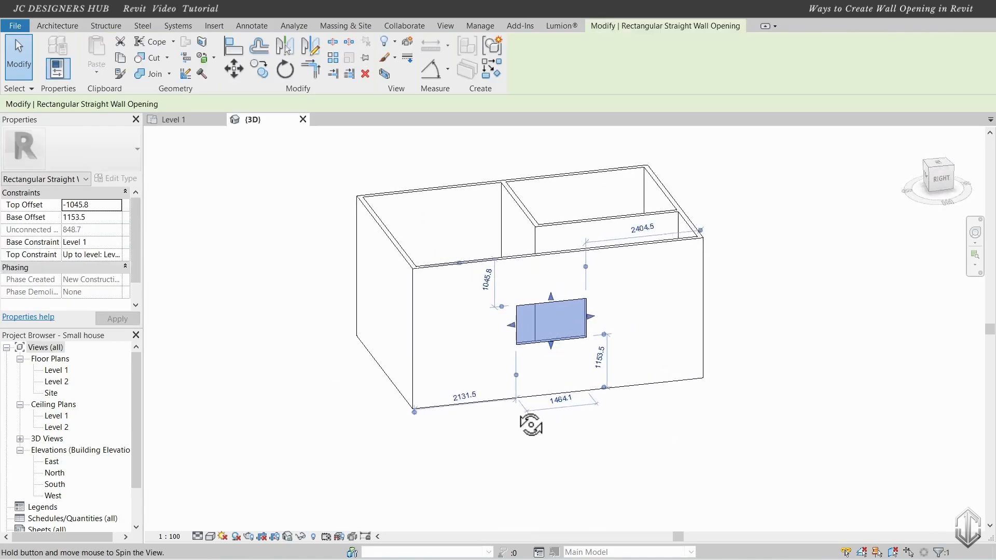
{"action": "left_click_drag", "start_coordinate": [550, 321], "coordinate": [539, 320]}
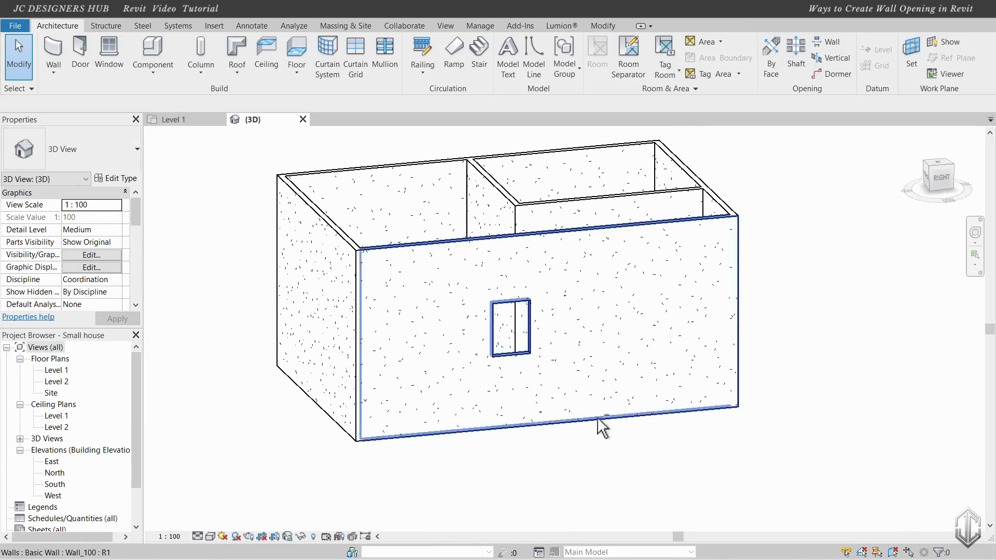
Delete the Rectangular Straight Wall Opening from the front wall
{"action": "left_click", "coordinate": [512, 330]}
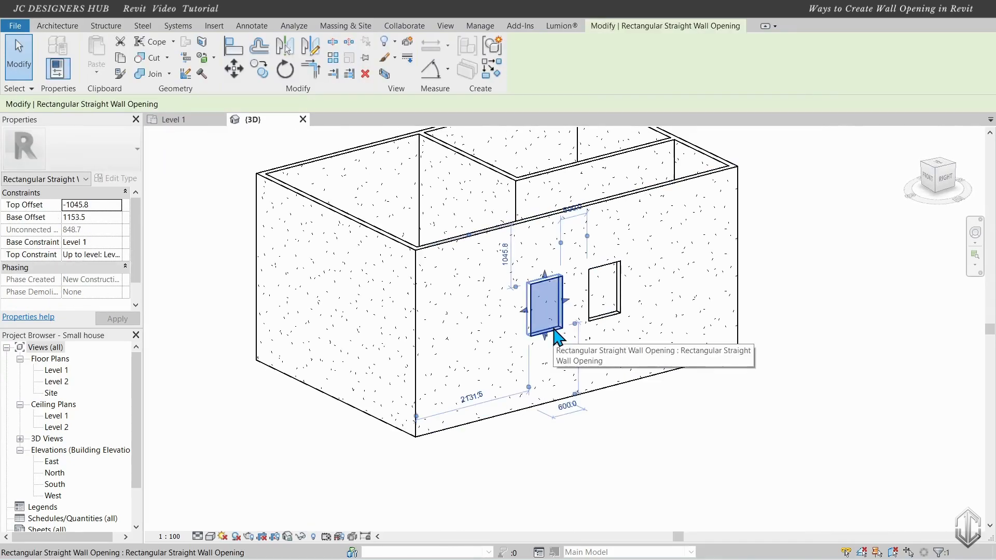
{"action": "left_click", "coordinate": [619, 417]}
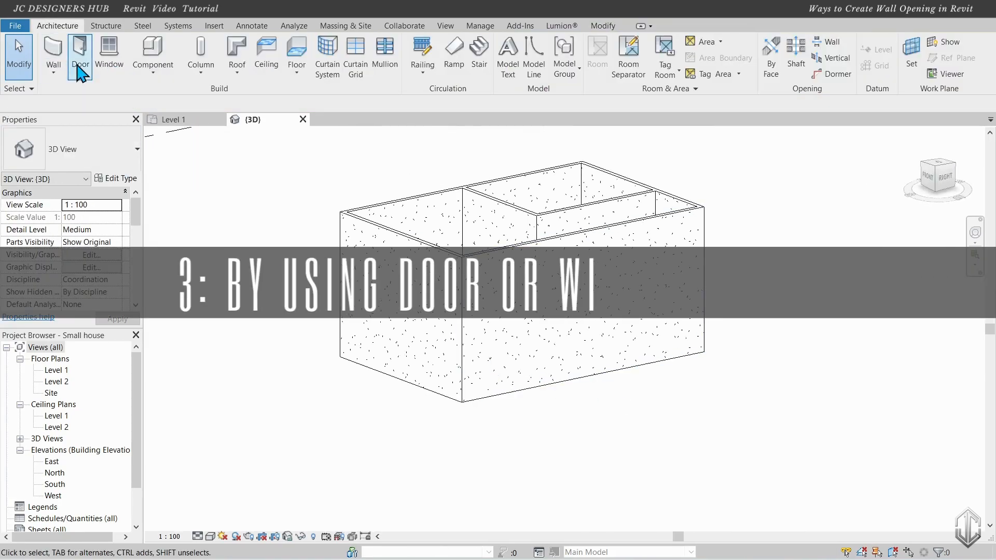
{"action": "mouse_move", "coordinate": [81, 53]}
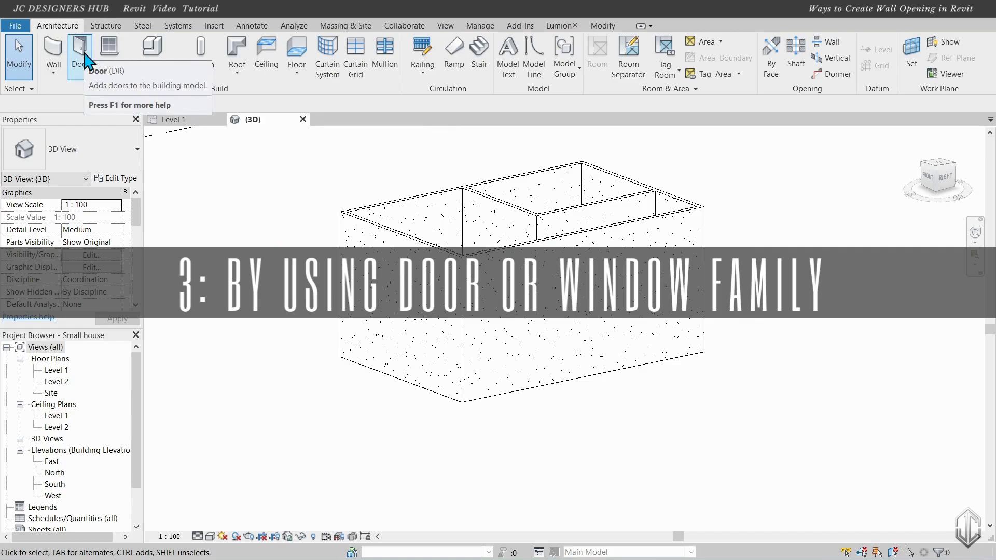
Place two Door Opening Fr 800 x 2000 doors in the front wall
{"action": "left_click", "coordinate": [77, 54]}
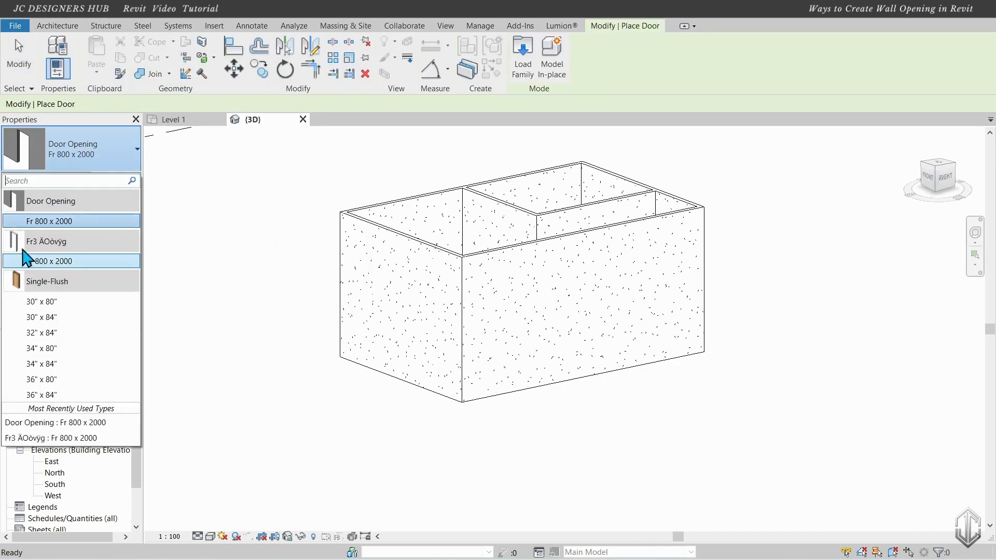
{"action": "left_click", "coordinate": [48, 221]}
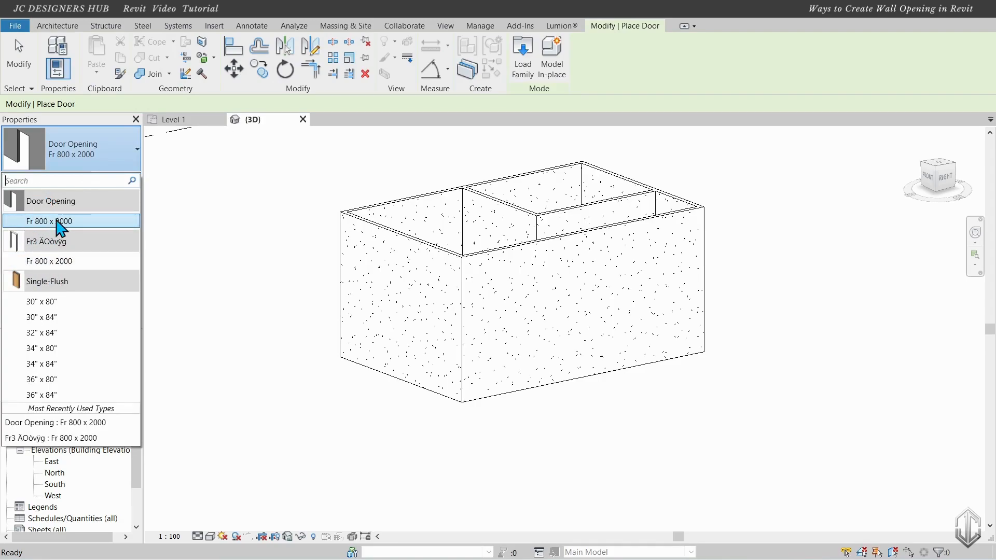
{"action": "left_click", "coordinate": [49, 221]}
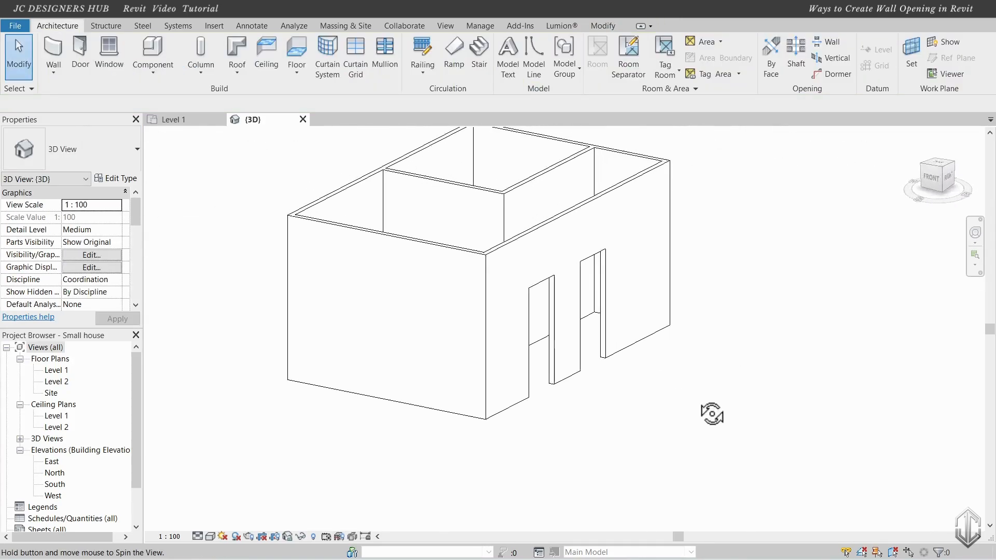
{"action": "left_click_drag", "start_coordinate": [711, 413], "coordinate": [690, 417]}
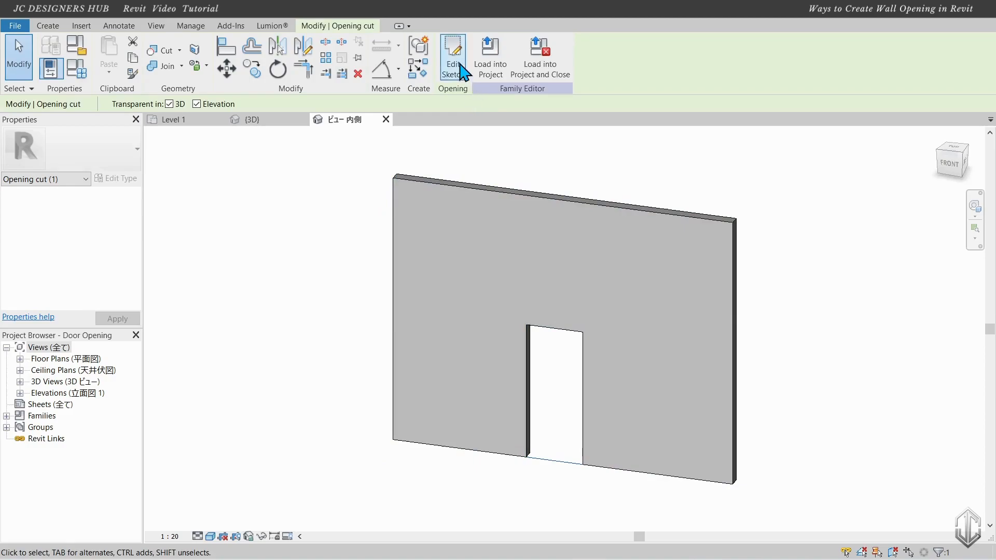
Replace the opening cut's straight top with an arc
{"action": "left_click", "coordinate": [453, 54]}
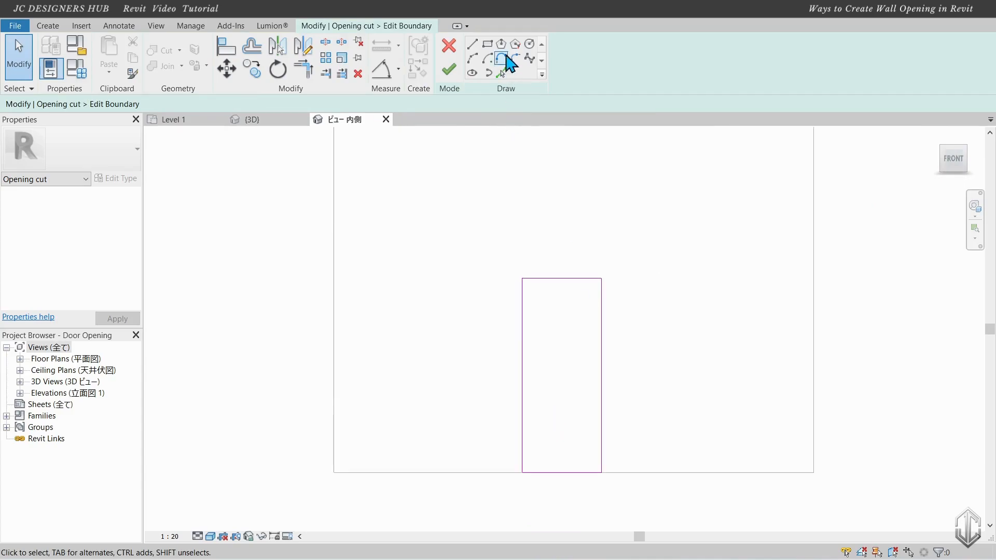
{"action": "left_click", "coordinate": [472, 43]}
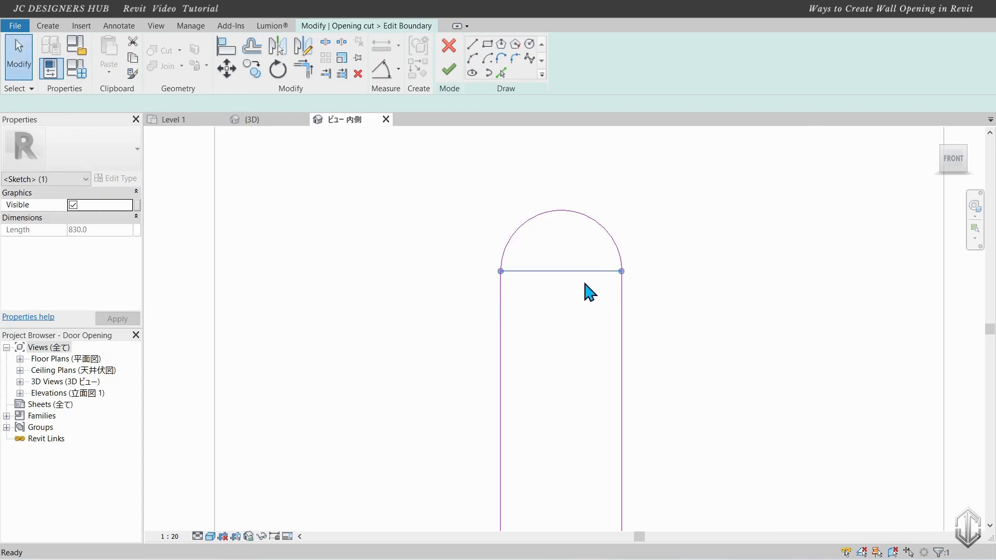
{"action": "left_click", "coordinate": [448, 69]}
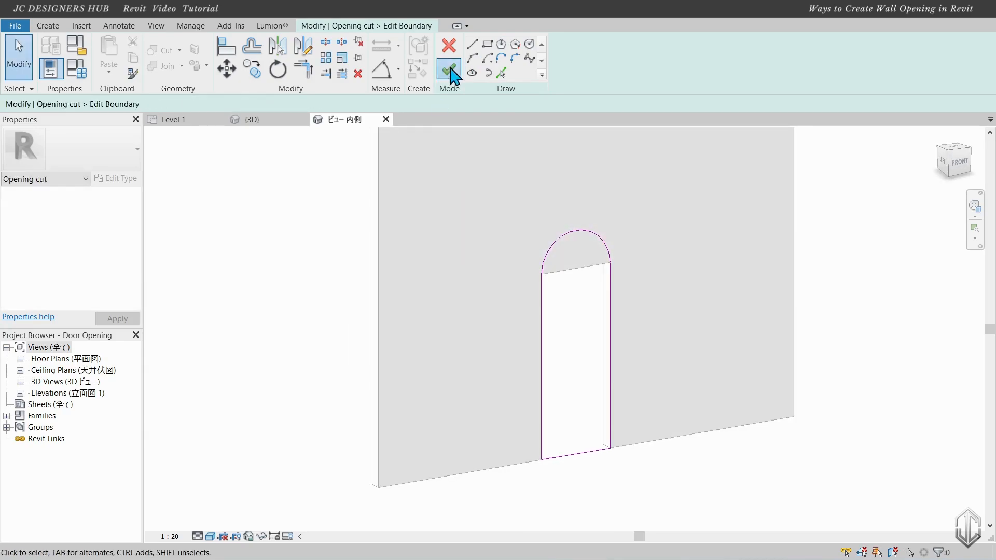
{"action": "left_click", "coordinate": [448, 62]}
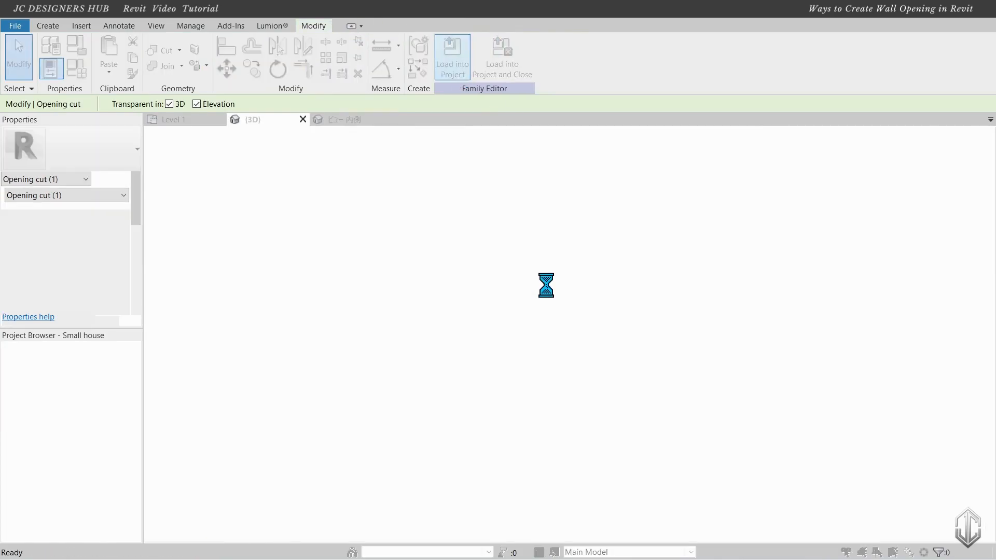
Reload the arched family, then inspect the arched openings and select the front wall
{"action": "left_click", "coordinate": [452, 57]}
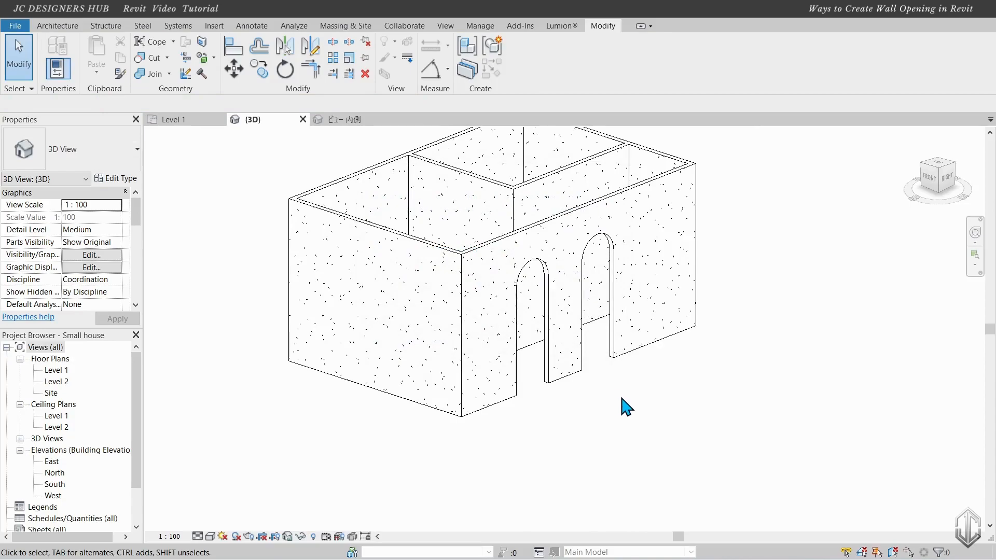
{"action": "left_click_drag", "start_coordinate": [625, 407], "coordinate": [517, 368]}
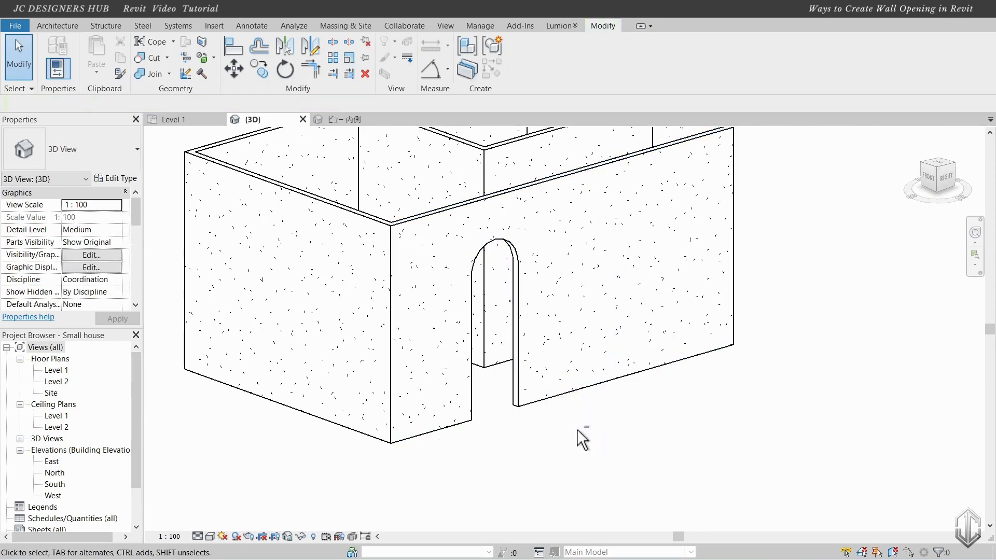
{"action": "left_click", "coordinate": [625, 372]}
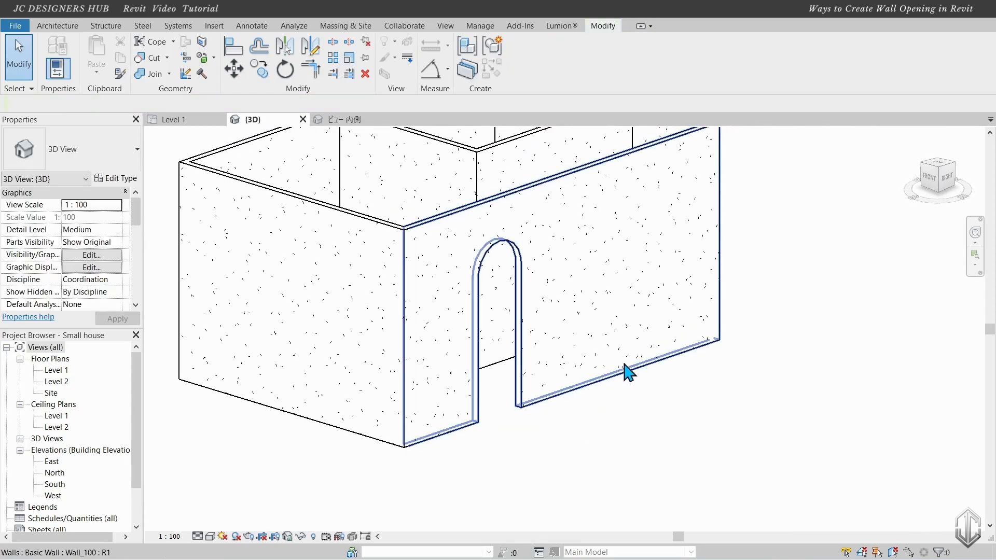